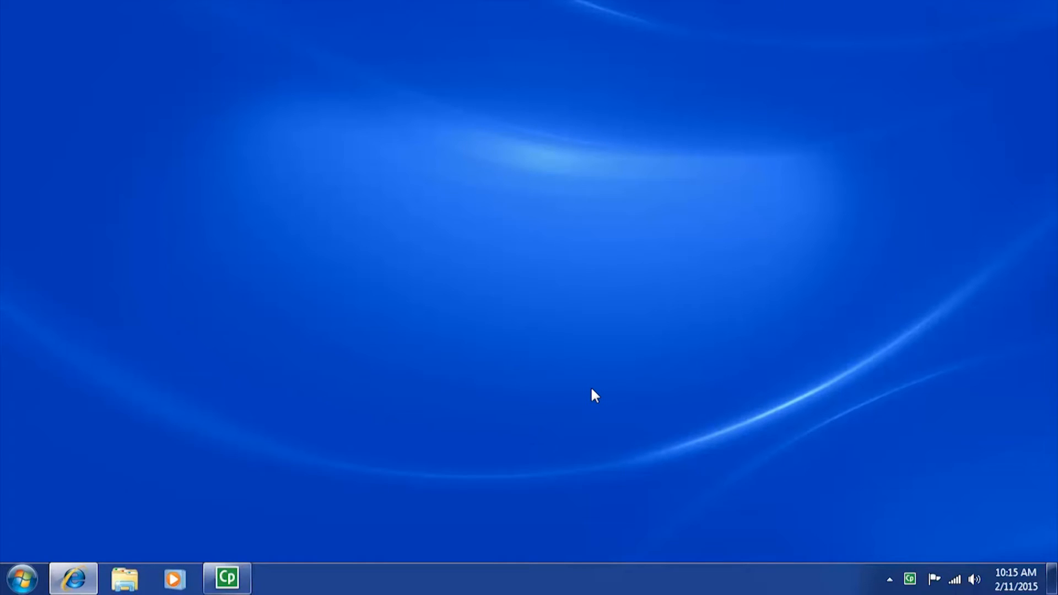
{"action": "mouse_move", "coordinate": [950, 578]}
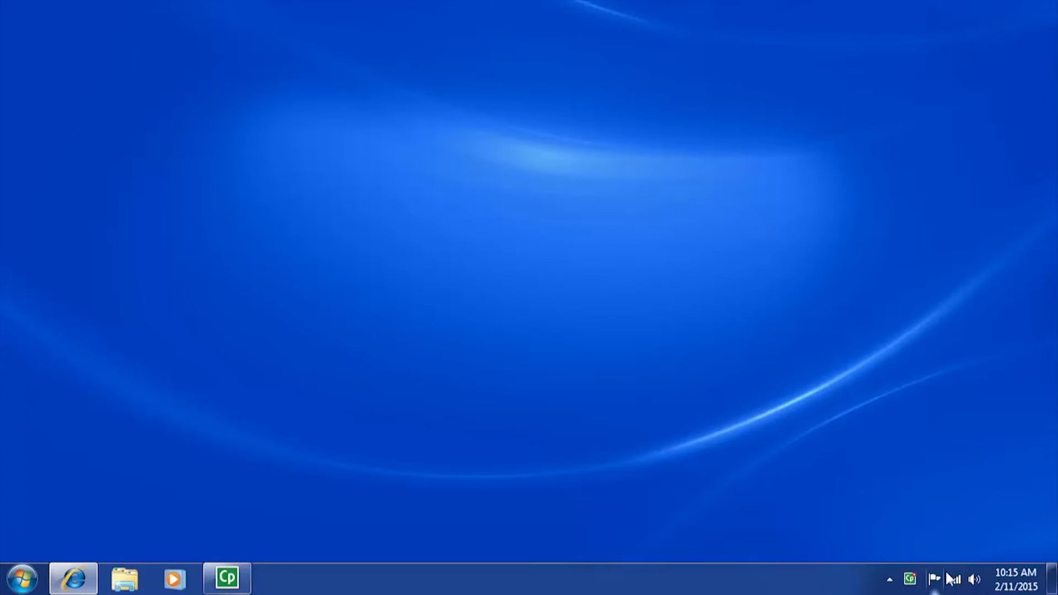
Step: Connect to the Brother DS-920DW-020a Wi-Fi network and begin entering its security key
{"action": "left_click", "coordinate": [954, 579]}
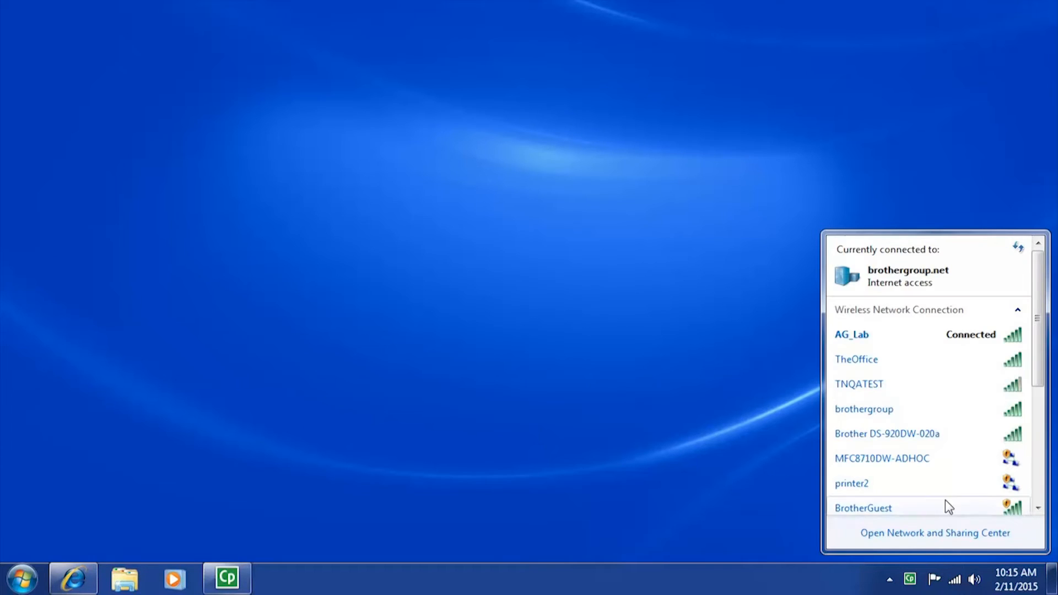
{"action": "left_click", "coordinate": [887, 433]}
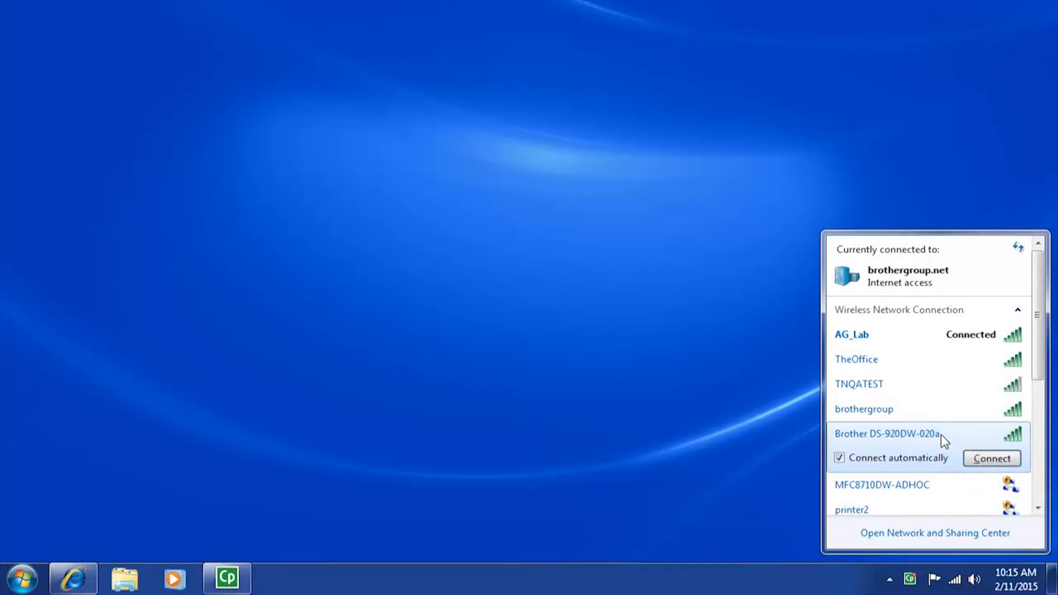
{"action": "left_click", "coordinate": [992, 458]}
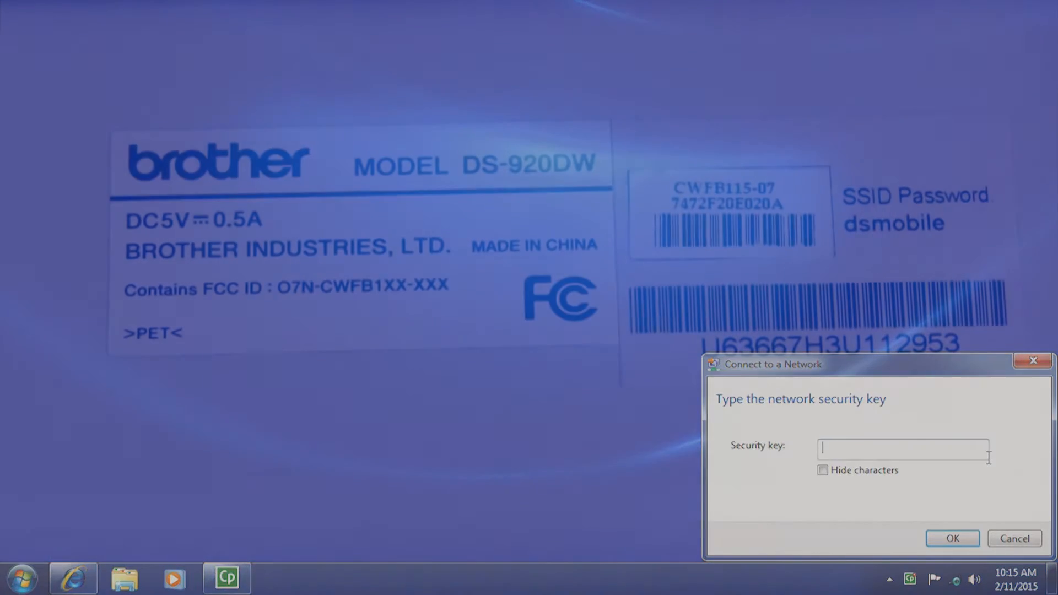
{"action": "type", "text": "d"}
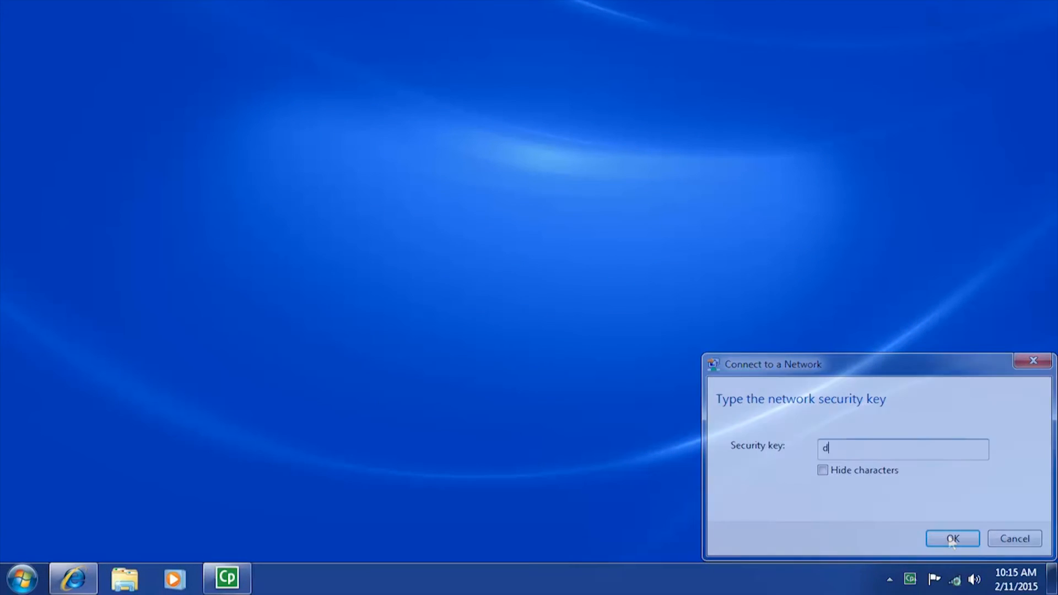
Step: Confirm the security key, then load 10.10.100.1 in Internet Explorer
{"action": "left_click", "coordinate": [953, 539]}
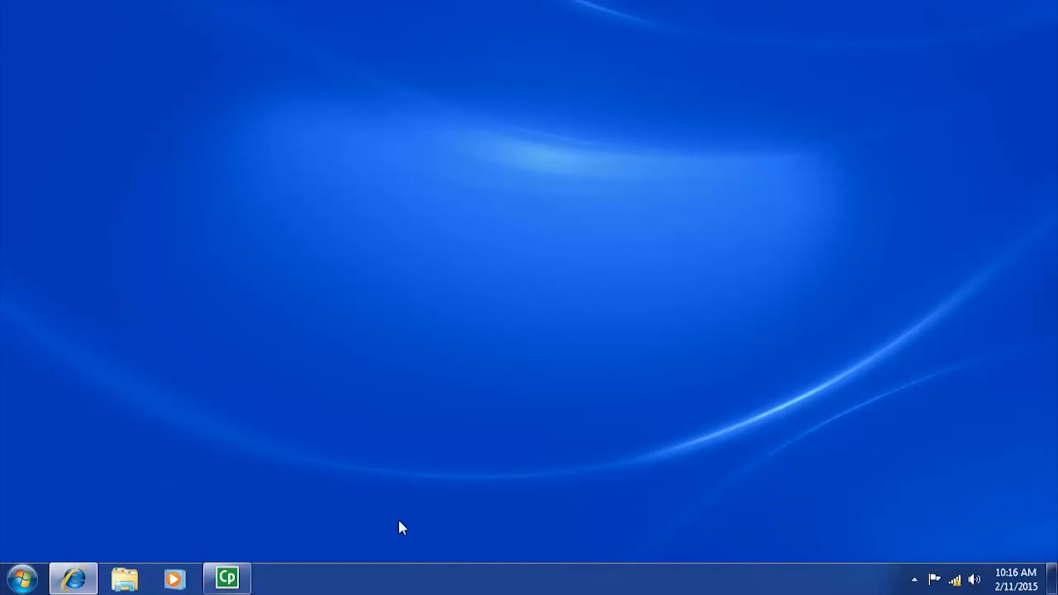
{"action": "left_click", "coordinate": [73, 579]}
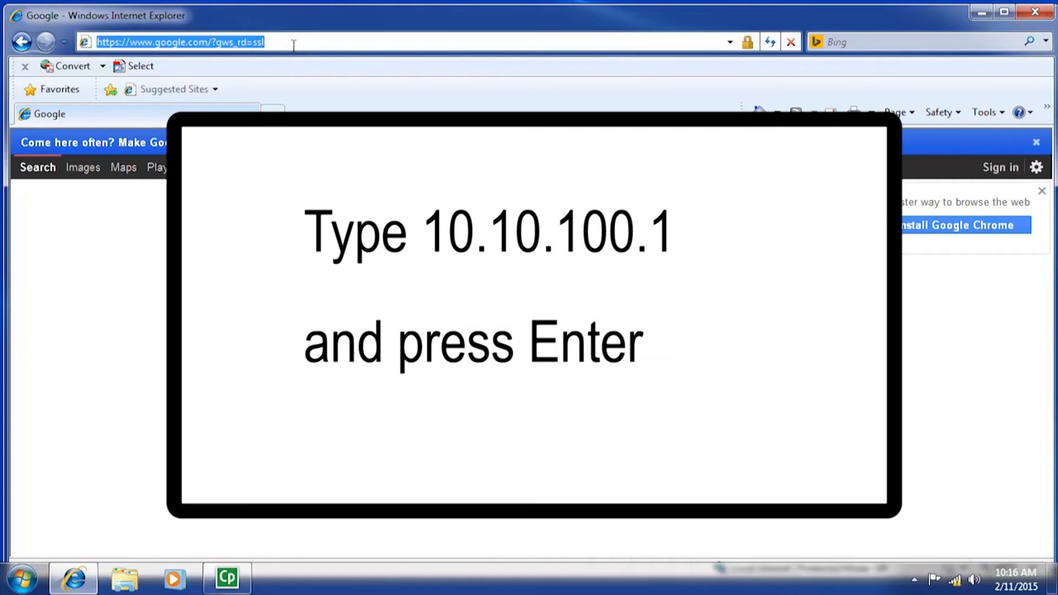
{"action": "type", "text": "10.10.100.1"}
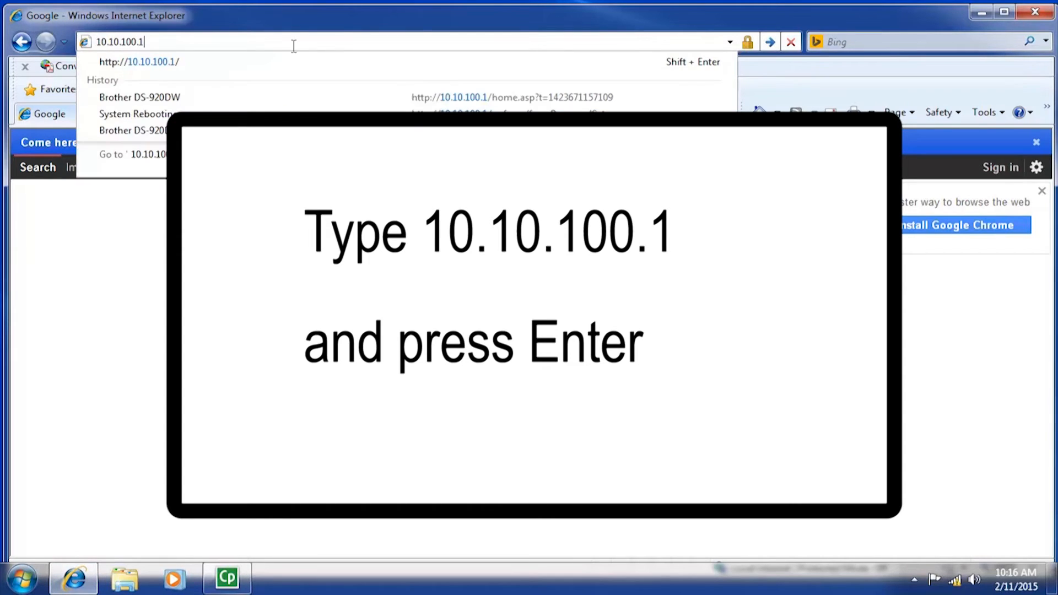
{"action": "key", "text": "Return"}
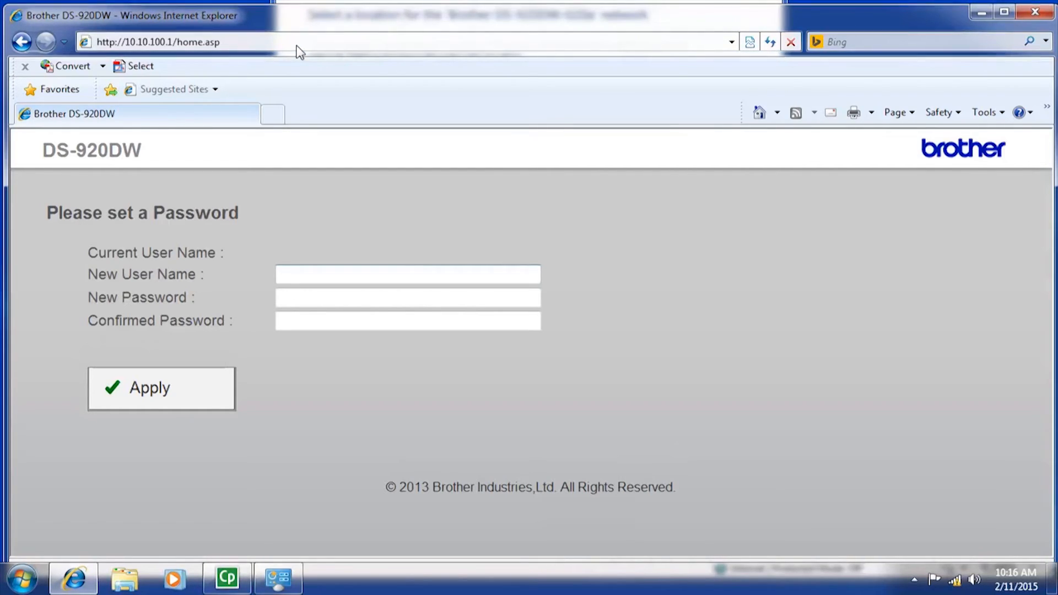
{"action": "mouse_move", "coordinate": [307, 75]}
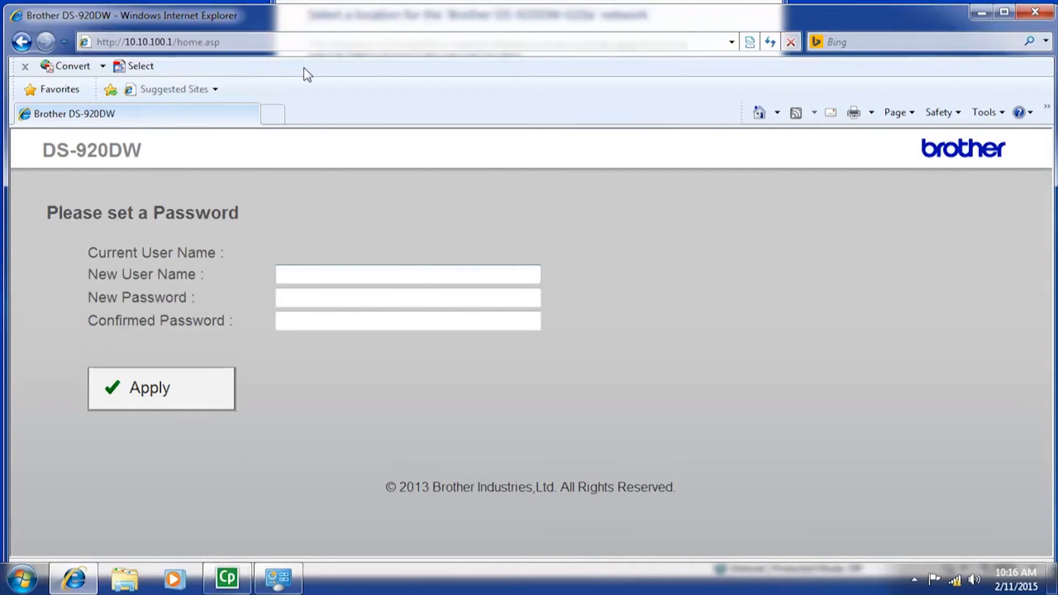
Step: Enter a new user name and password, and apply to reach the scanned files list
{"action": "left_click", "coordinate": [407, 274]}
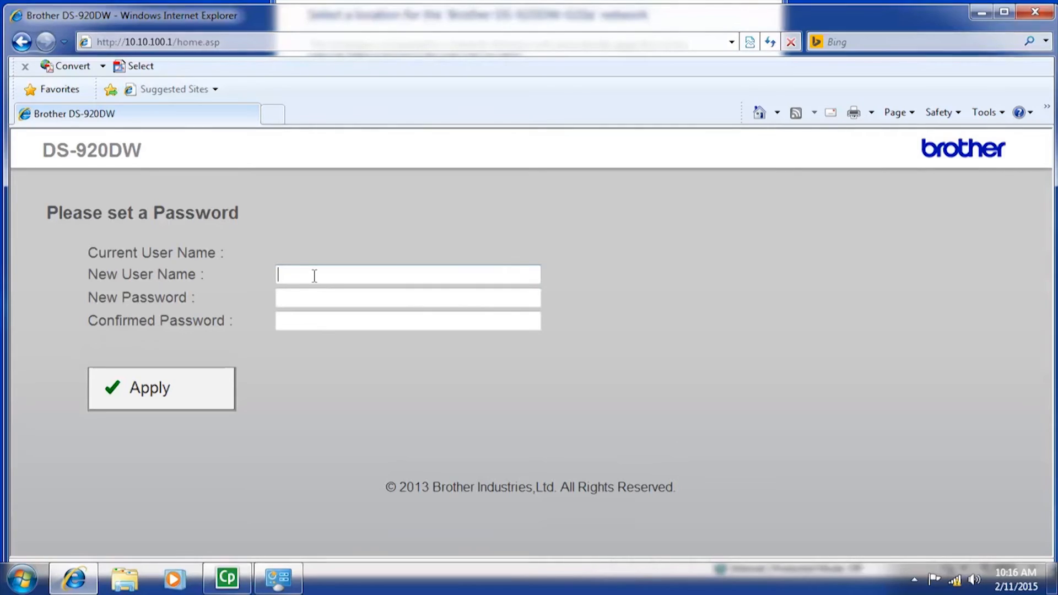
{"action": "left_click", "coordinate": [160, 388]}
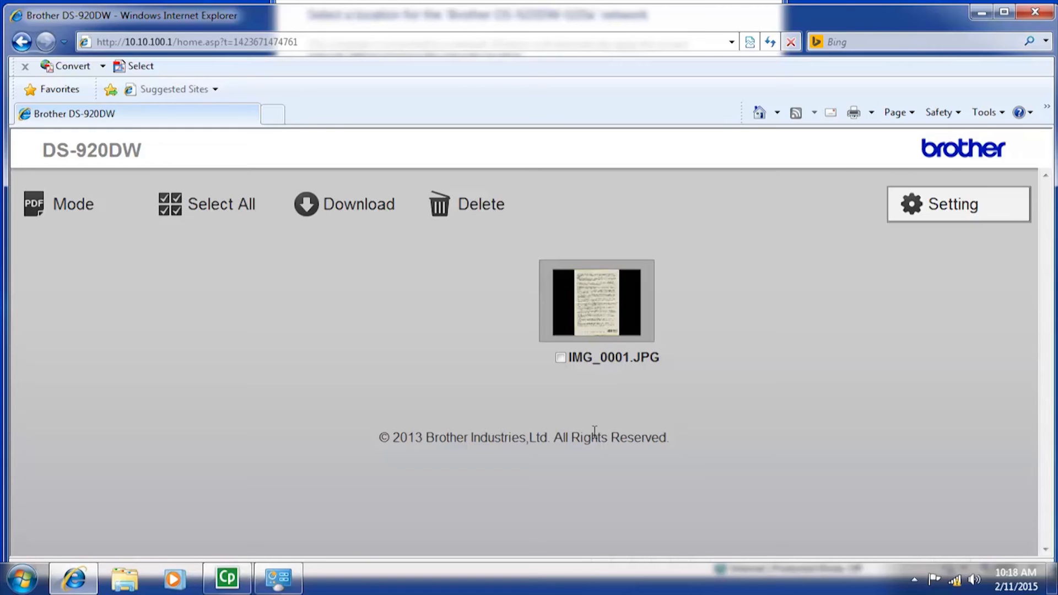
{"action": "mouse_move", "coordinate": [545, 422]}
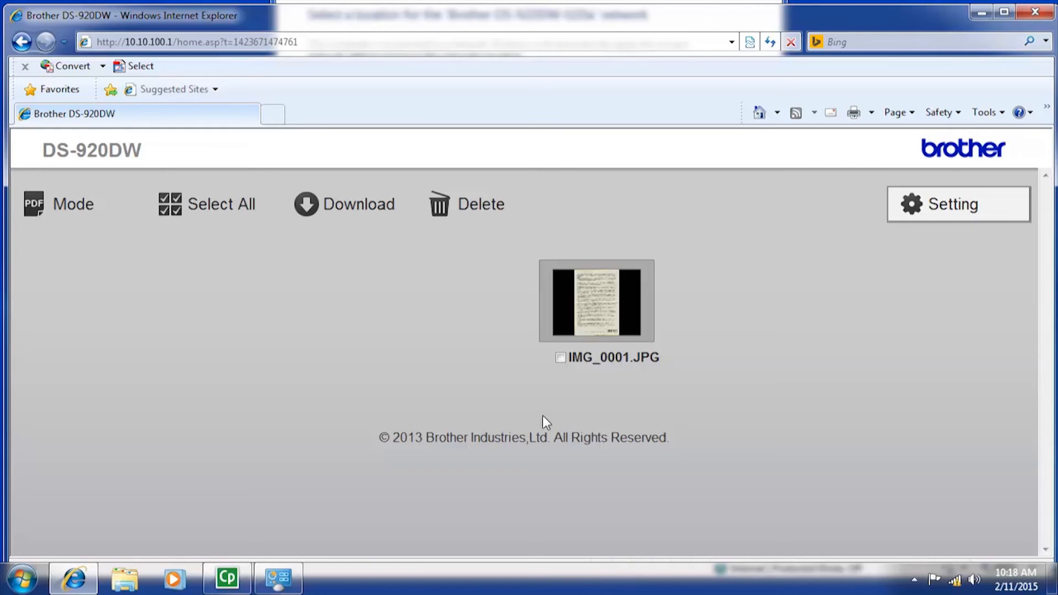
{"action": "mouse_move", "coordinate": [73, 204]}
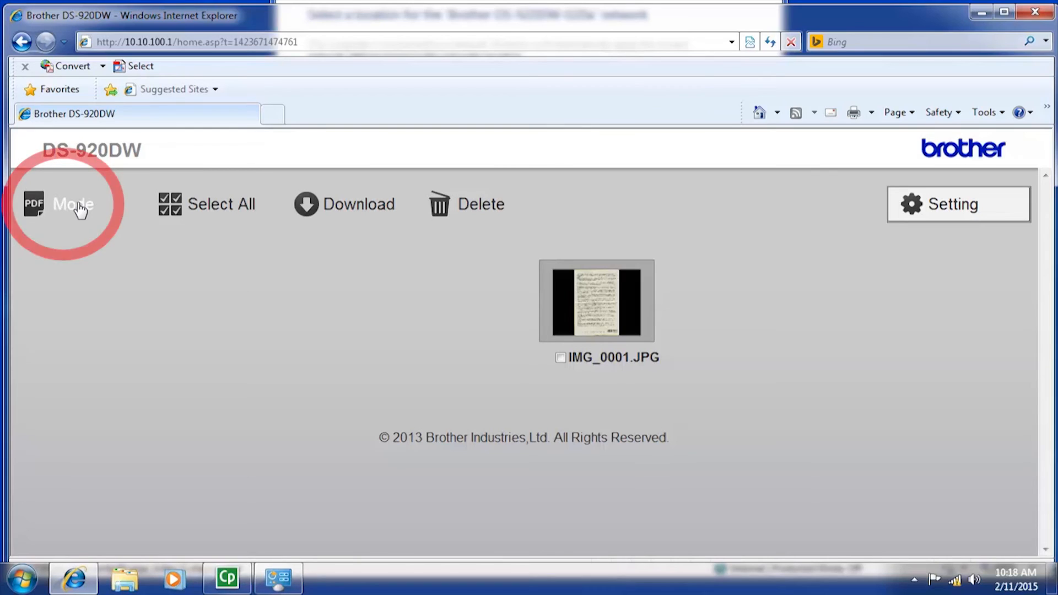
{"action": "left_click", "coordinate": [71, 204]}
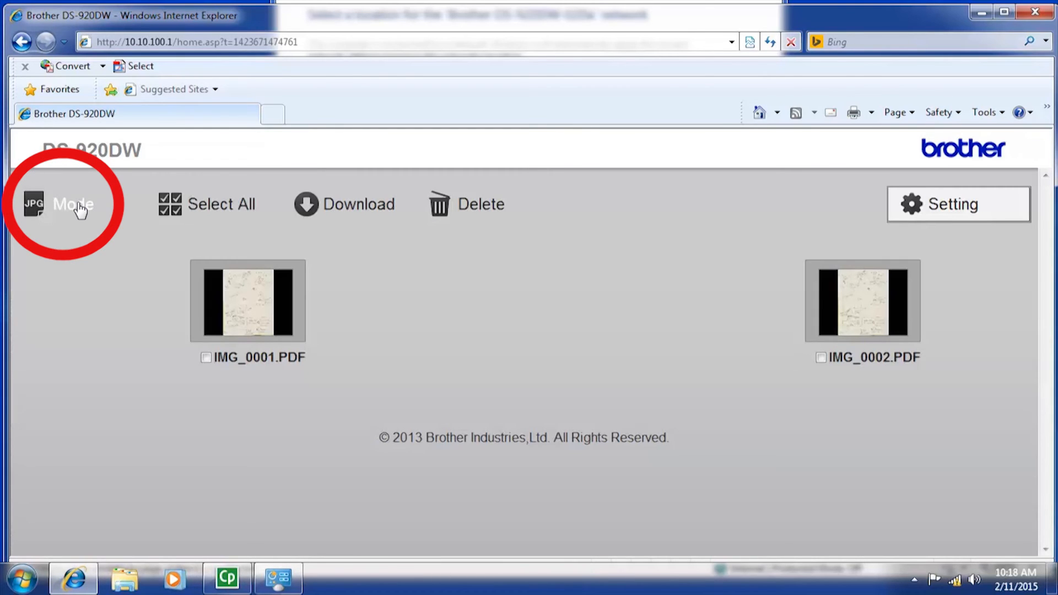
{"action": "left_click", "coordinate": [64, 204]}
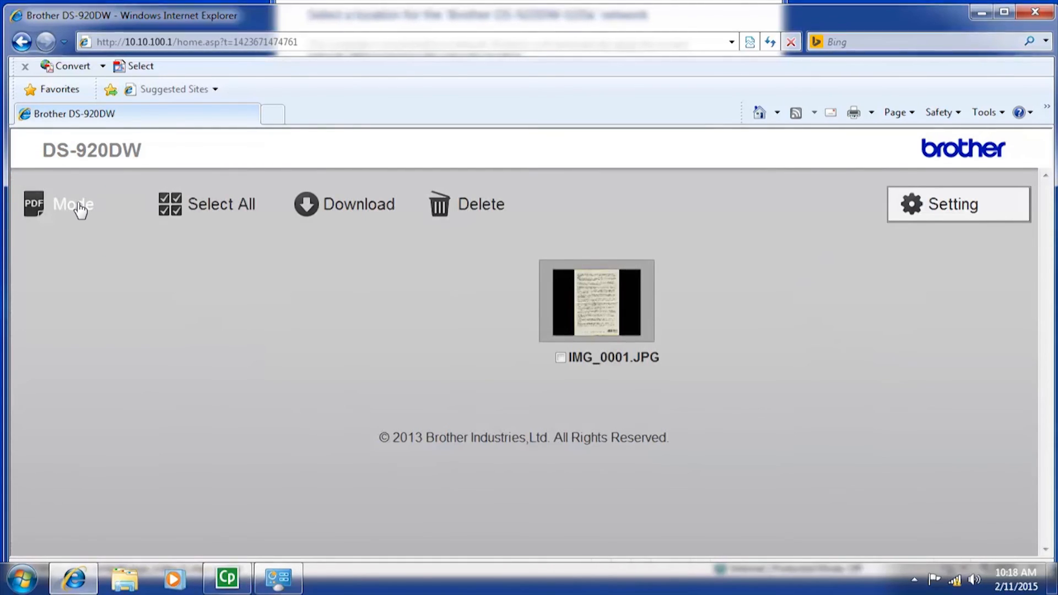
{"action": "mouse_move", "coordinate": [415, 322]}
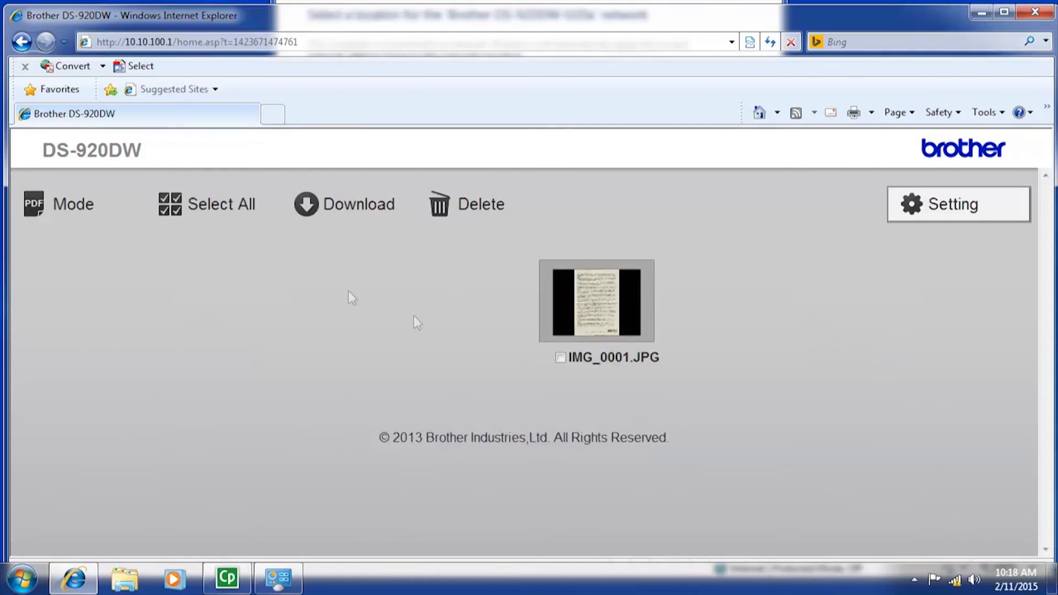
Step: Tick IMG_0001.JPG, download it, and accept the File Download prompt
{"action": "left_click", "coordinate": [560, 358]}
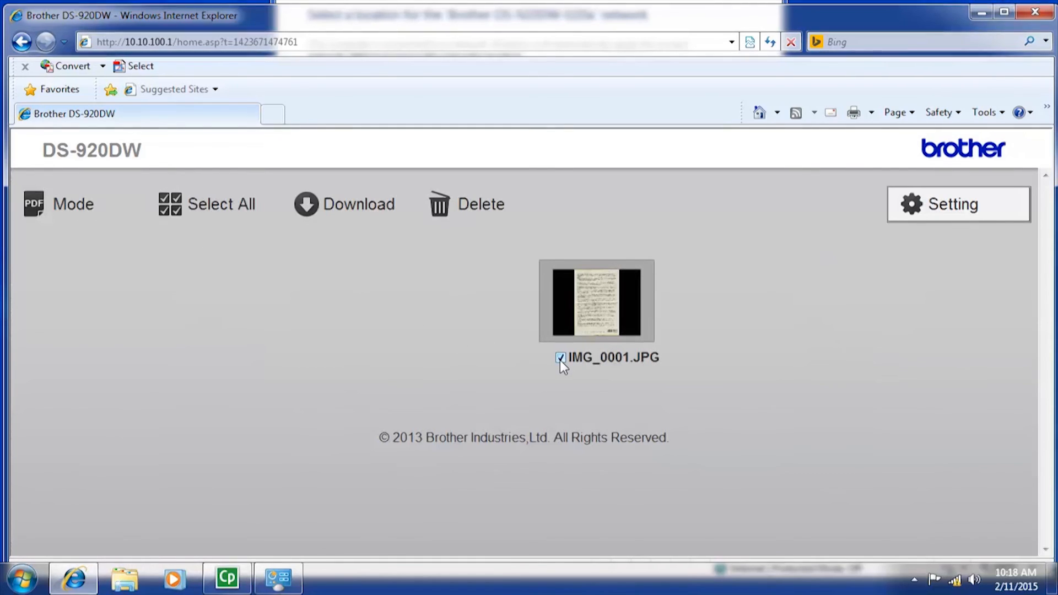
{"action": "mouse_move", "coordinate": [354, 209]}
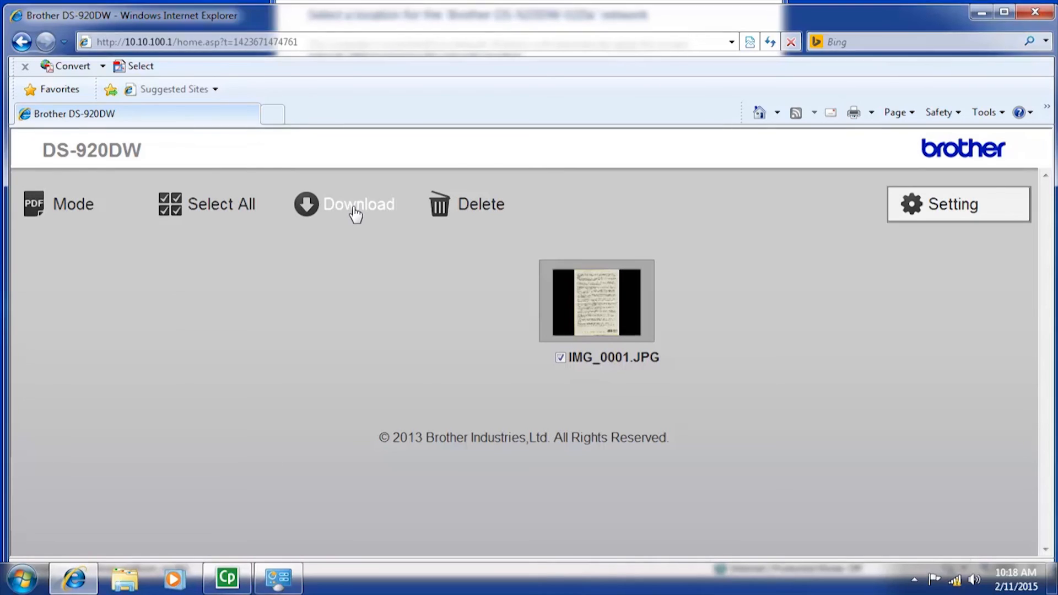
{"action": "left_click", "coordinate": [358, 204]}
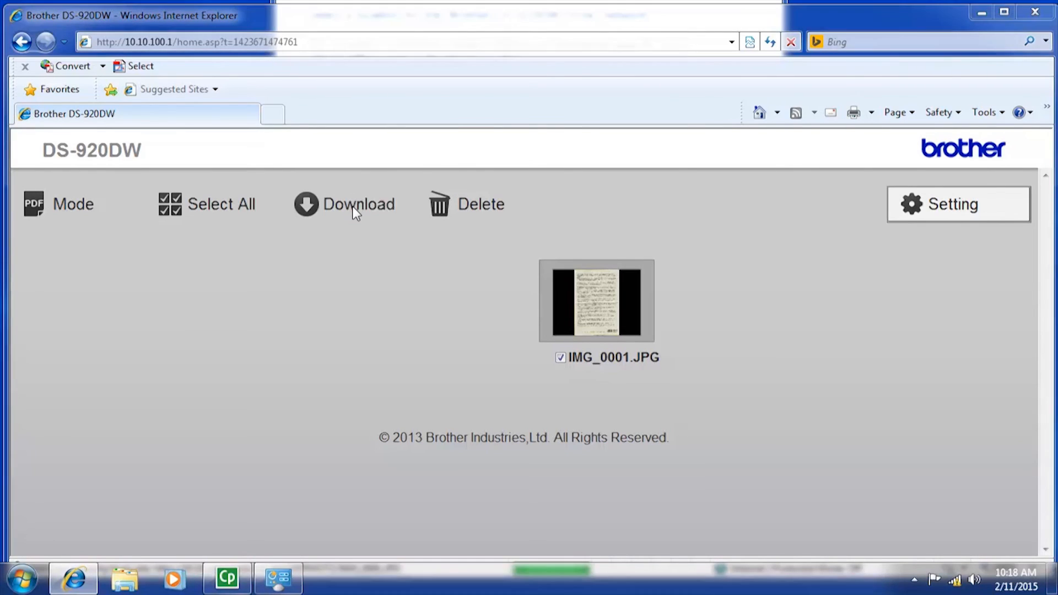
{"action": "left_click", "coordinate": [358, 204]}
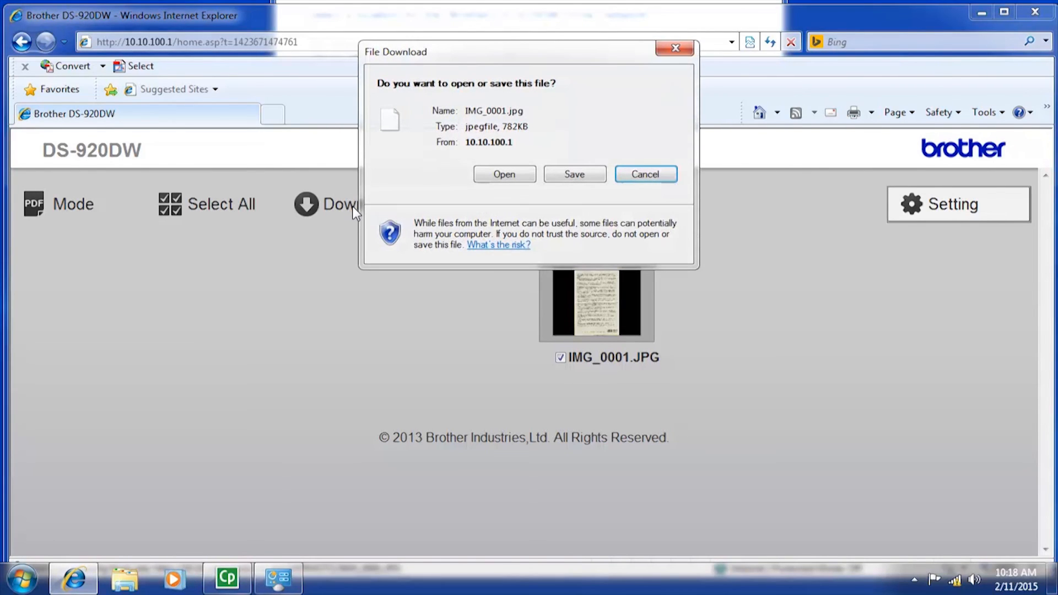
{"action": "left_click", "coordinate": [644, 174]}
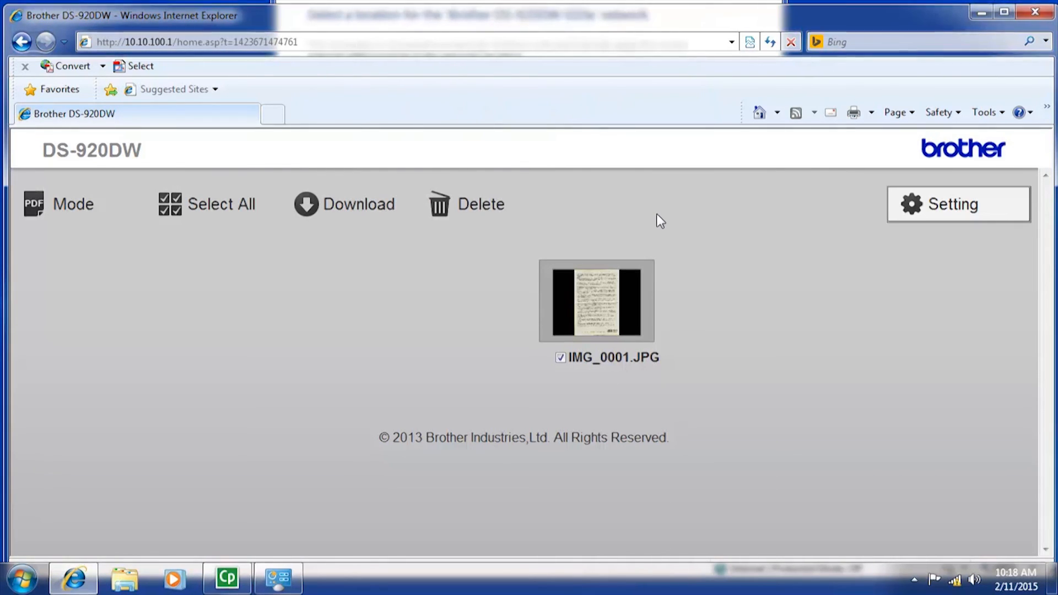
{"action": "mouse_move", "coordinate": [472, 213]}
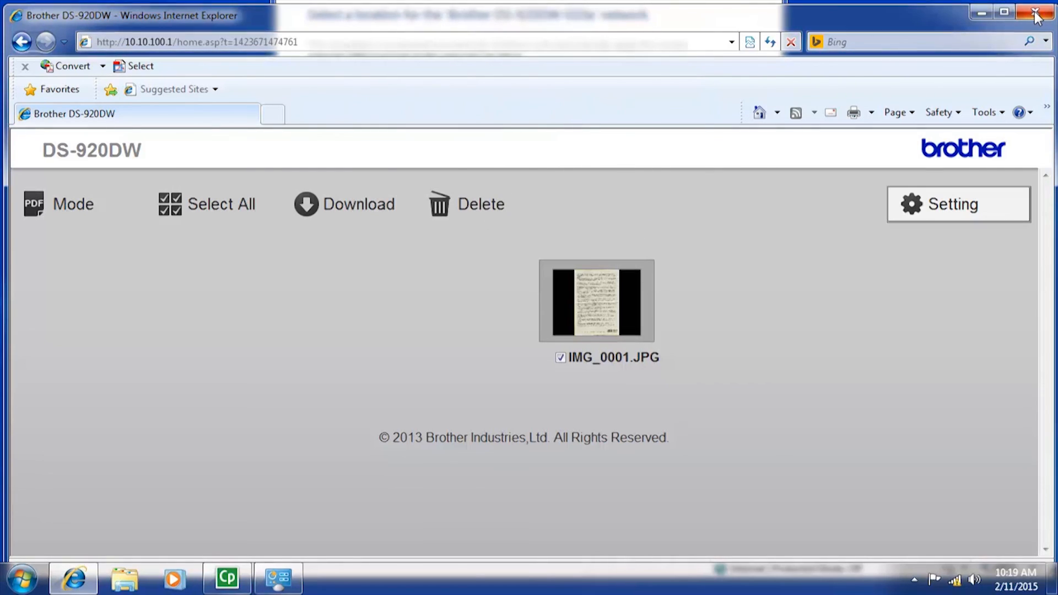
{"action": "mouse_move", "coordinate": [1037, 12]}
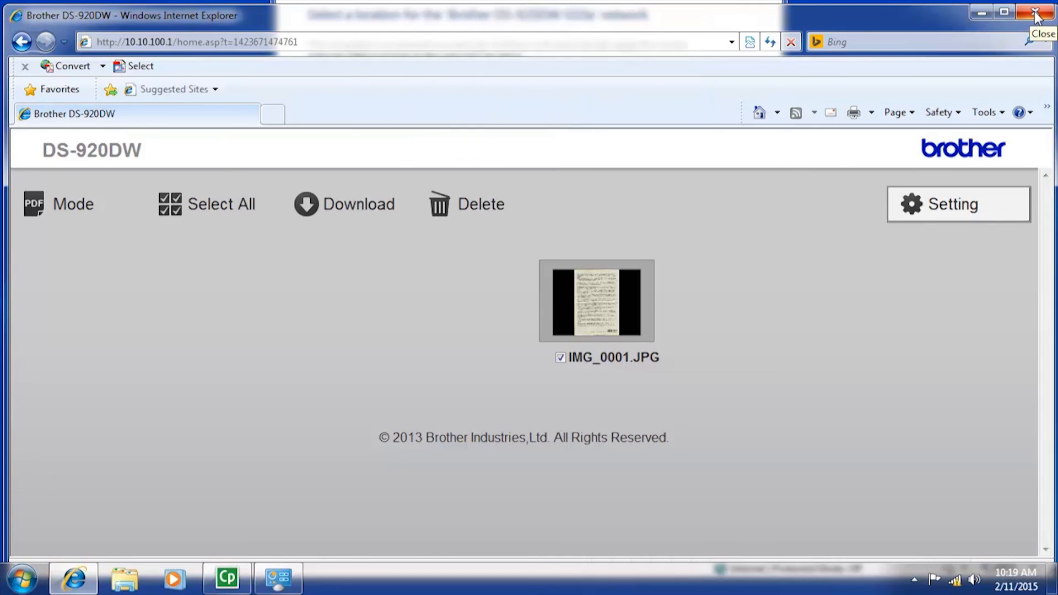